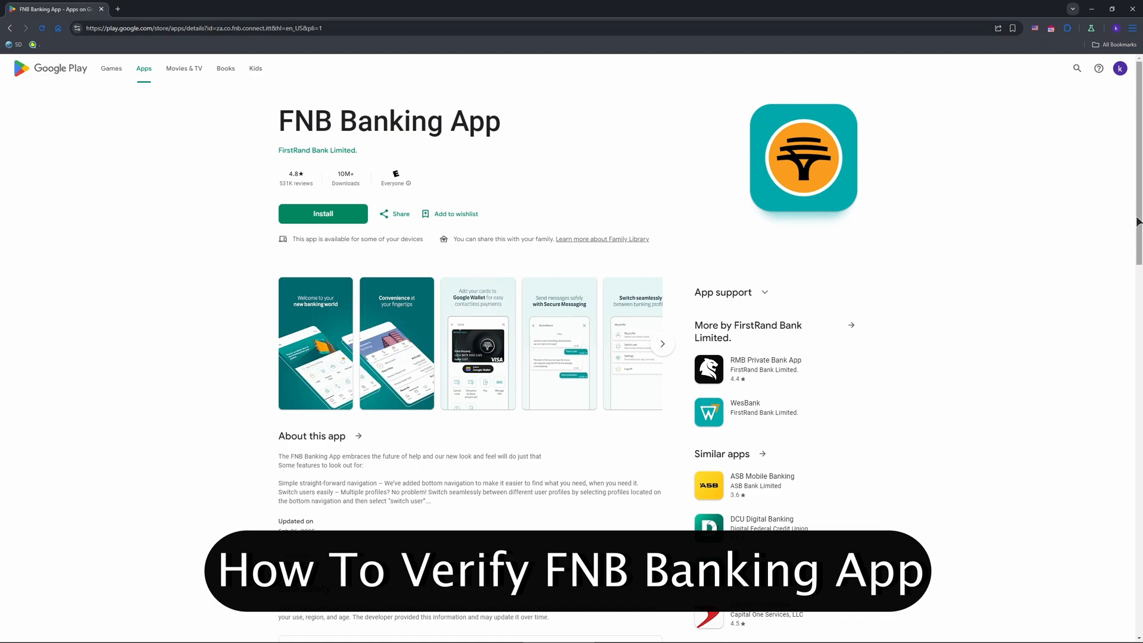
Enlarge the FNB Banking App's 'Welcome to your new banking world' screenshot from the listing
{"action": "scroll", "scroll_direction": "down", "scroll_amount": 3}
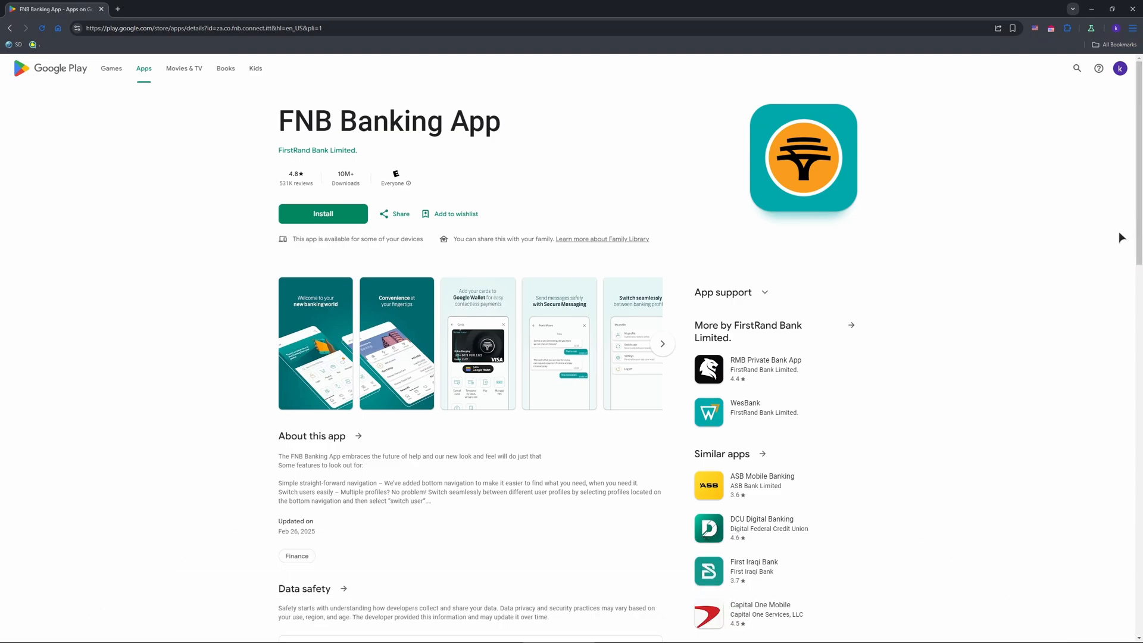
{"action": "mouse_move", "coordinate": [933, 273]}
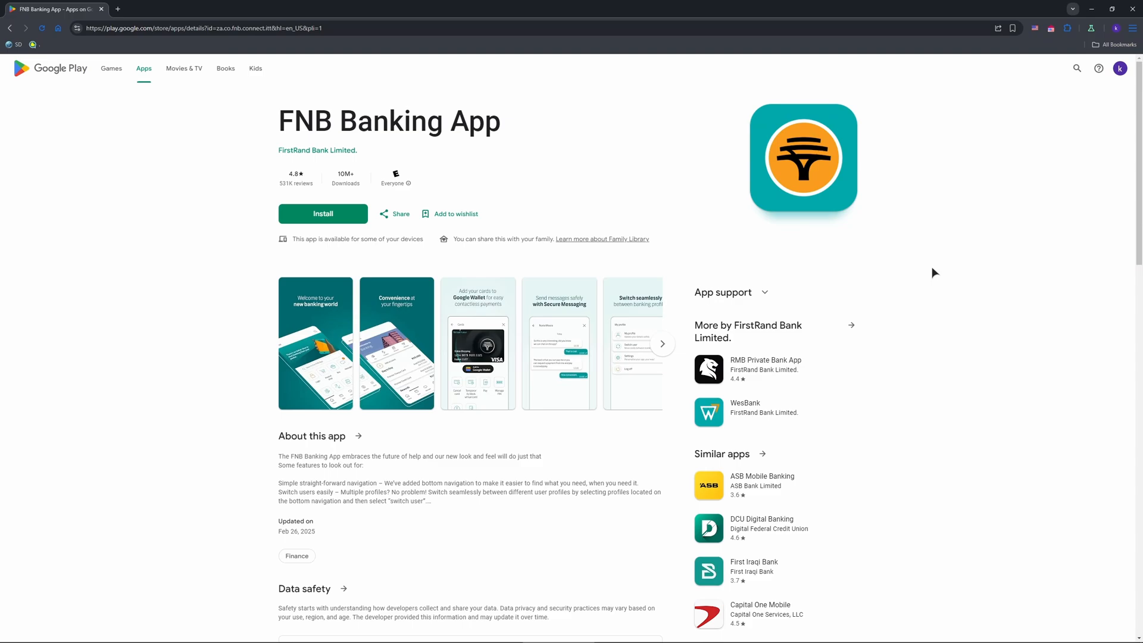
{"action": "mouse_move", "coordinate": [903, 261]}
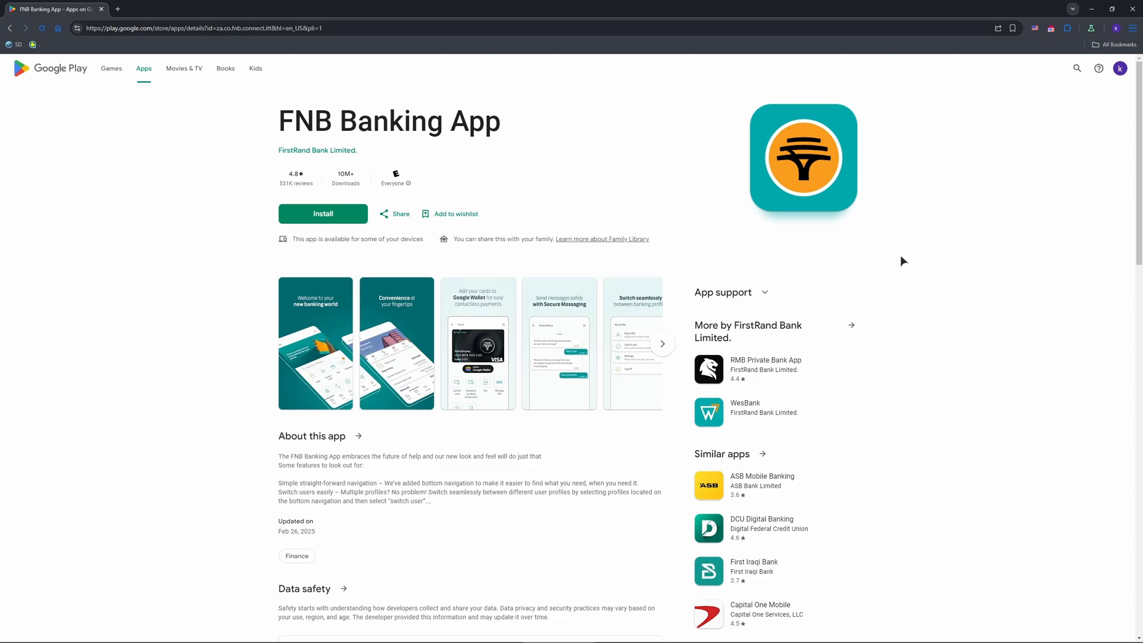
{"action": "mouse_move", "coordinate": [882, 258]}
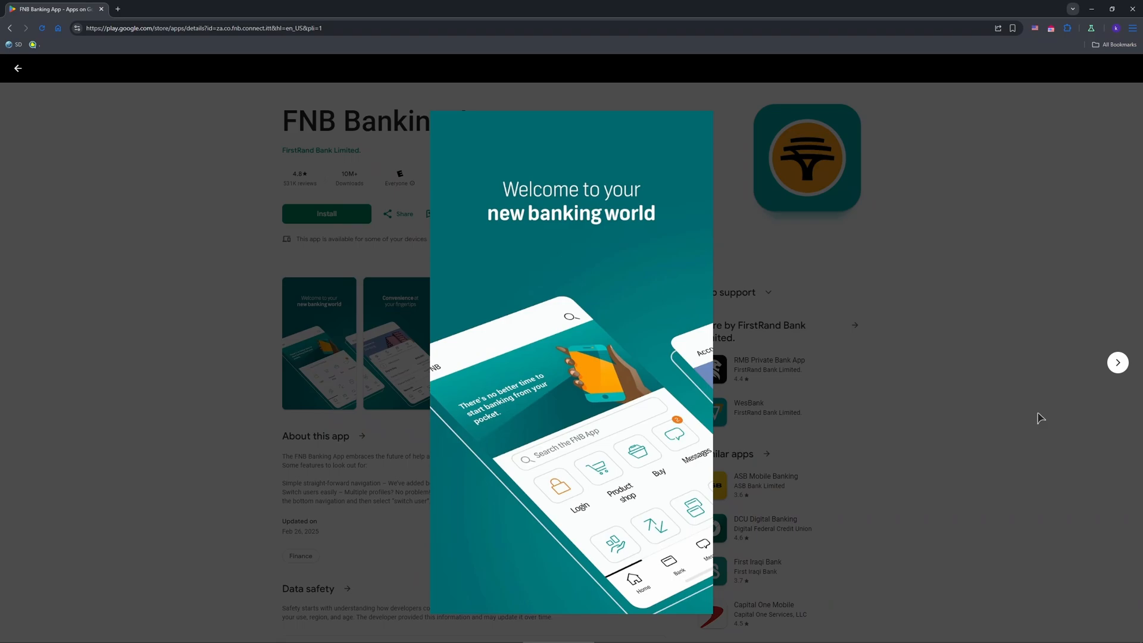
{"action": "mouse_move", "coordinate": [1069, 405]}
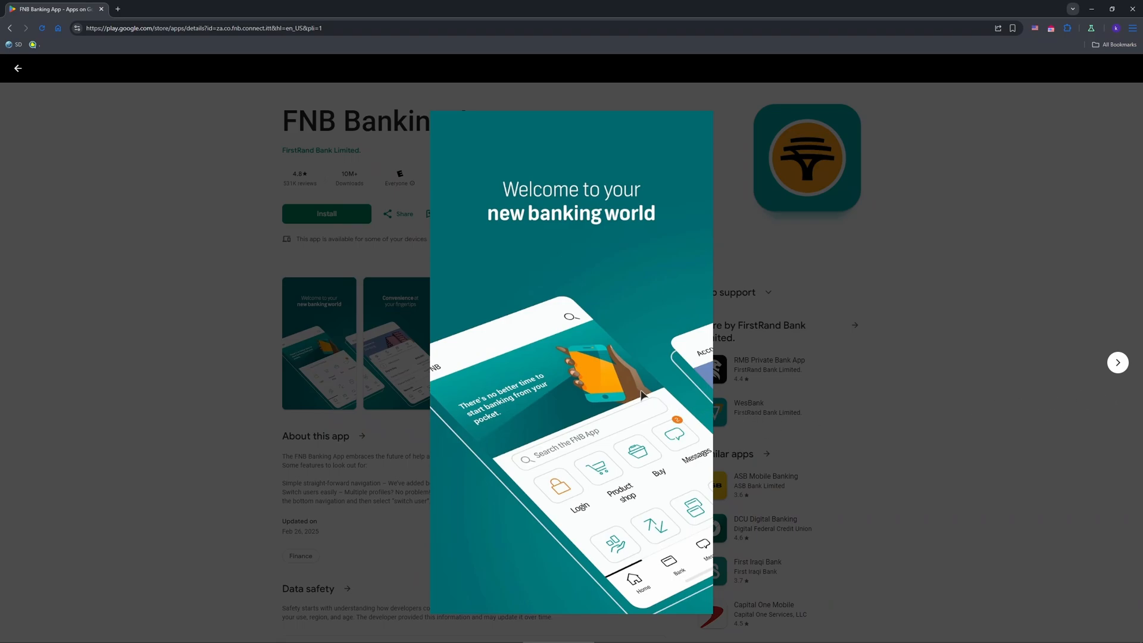
{"action": "mouse_move", "coordinate": [857, 349]}
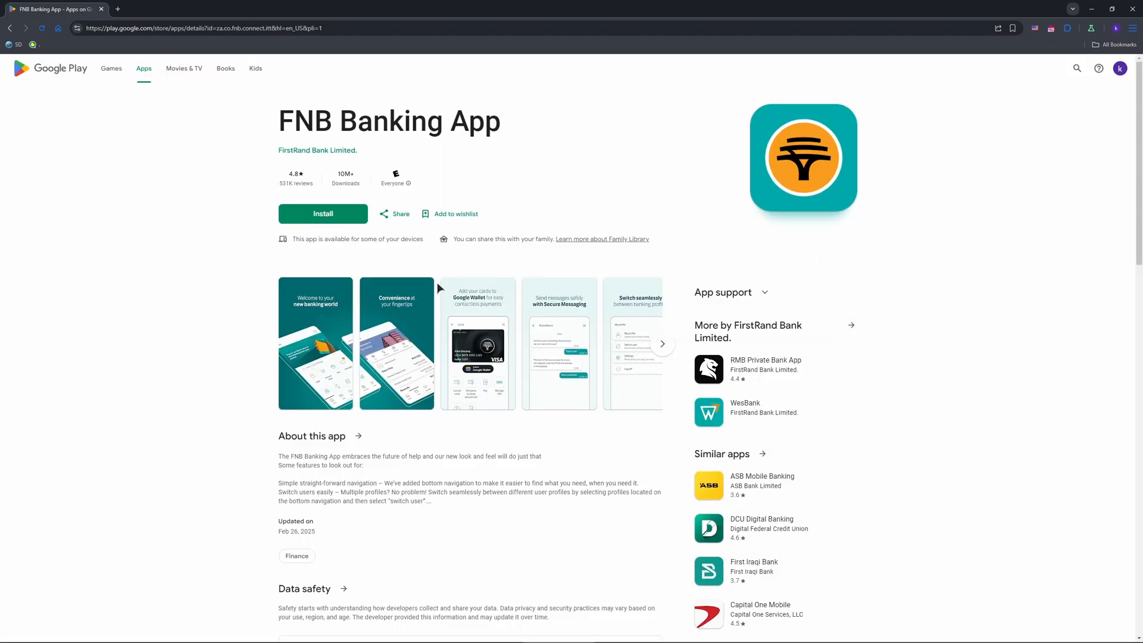
{"action": "left_click", "coordinate": [314, 343]}
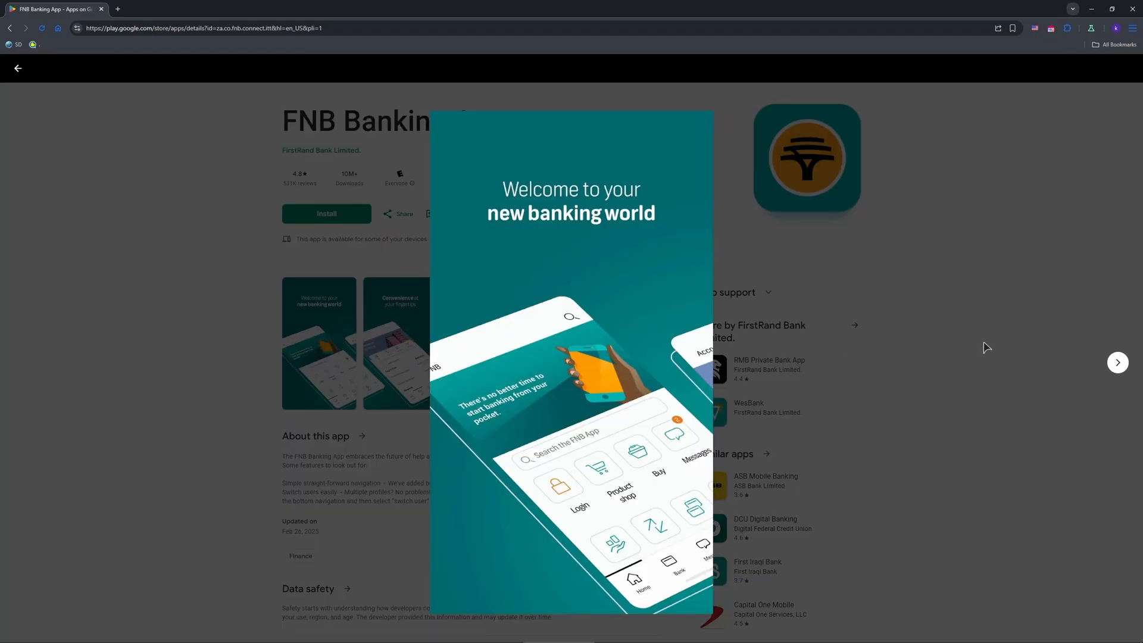
{"action": "mouse_move", "coordinate": [1024, 366]}
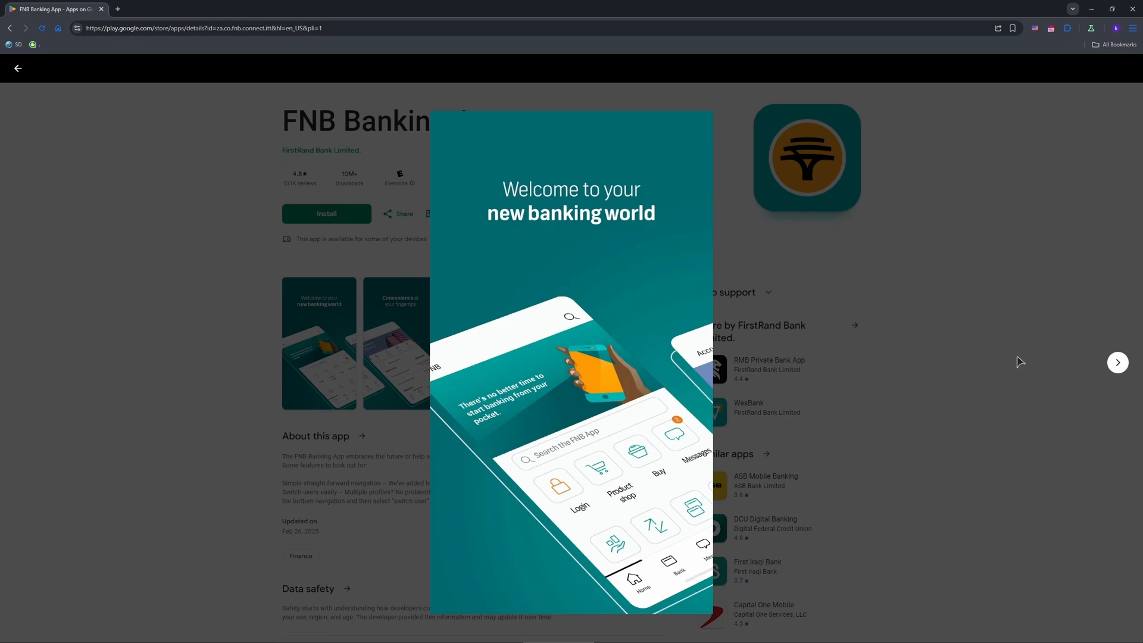
{"action": "mouse_move", "coordinate": [1119, 362]}
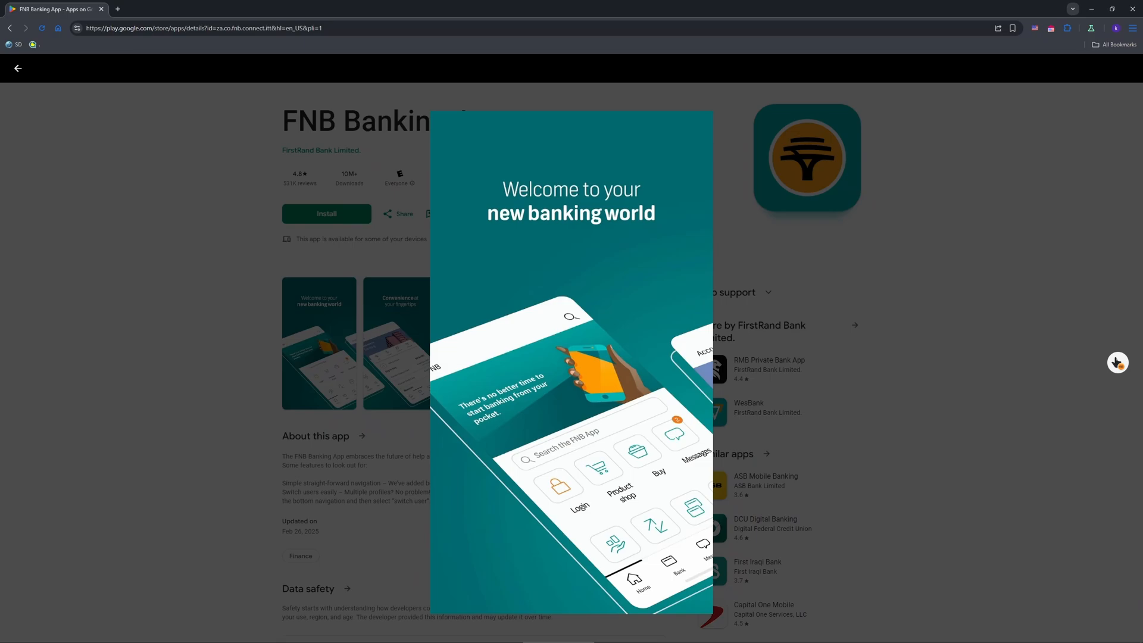
Advance the enlarged viewer to the 'Switch seamlessly between banking profiles' screenshot
{"action": "left_click", "coordinate": [1117, 362]}
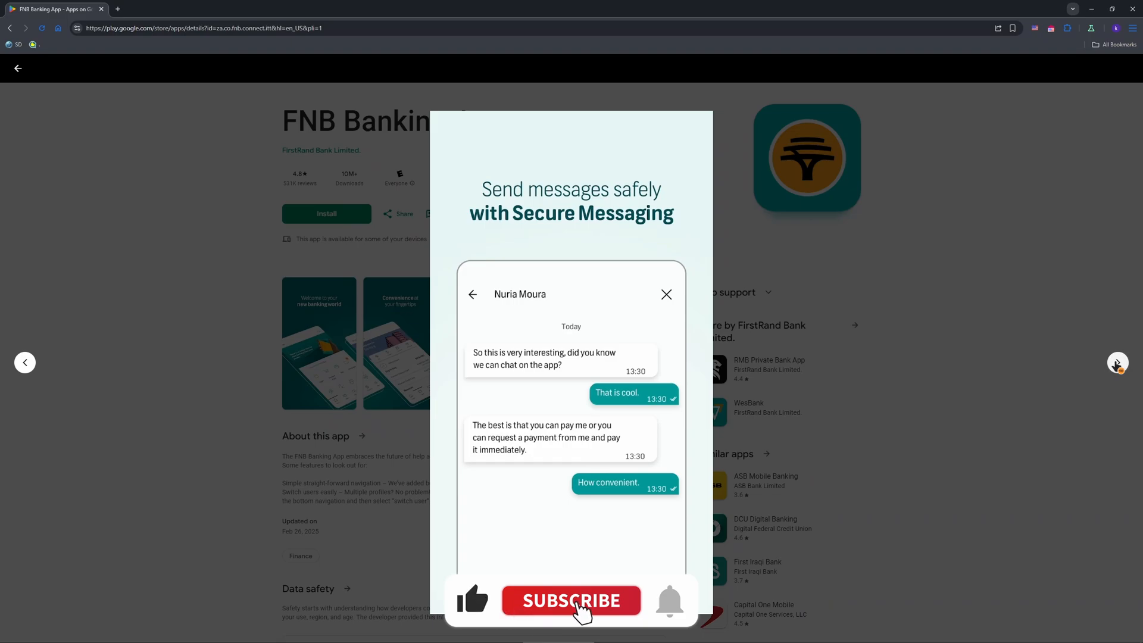
{"action": "left_click", "coordinate": [570, 600]}
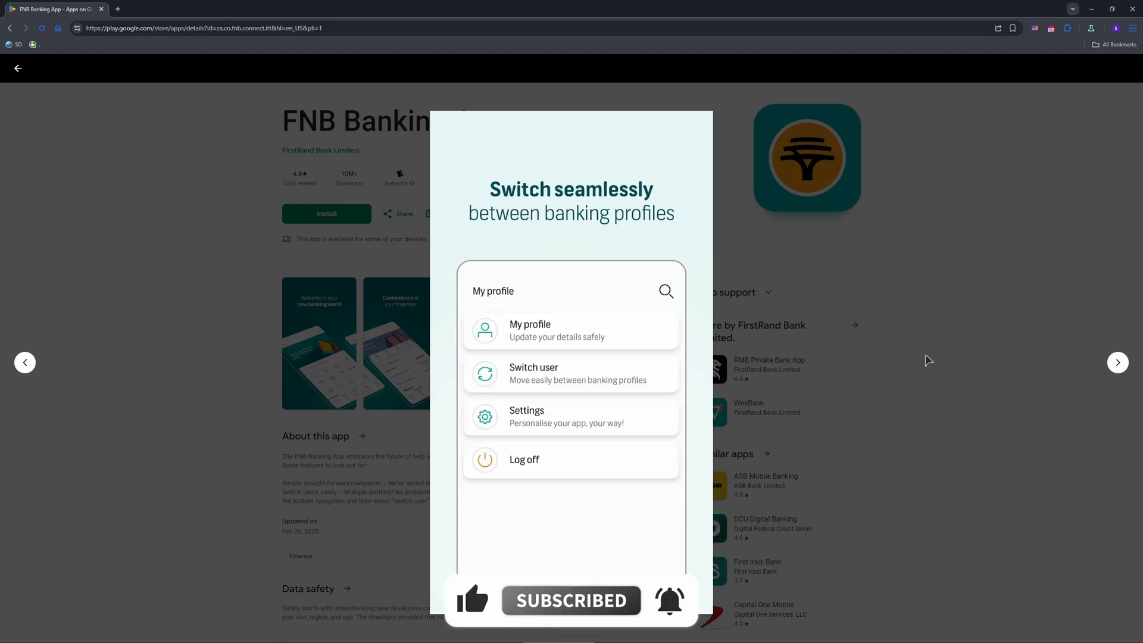